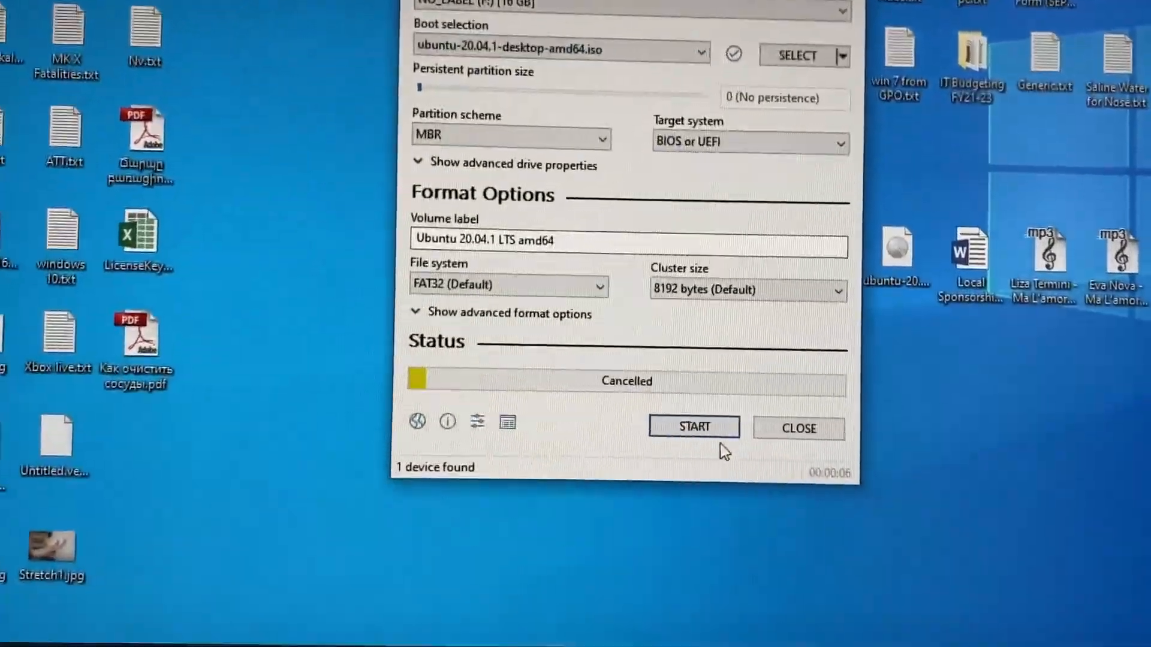
Start writing the Ubuntu 20.04.1 ISO to the 16 GB drive in recommended ISO Image mode
left_click(693, 427)
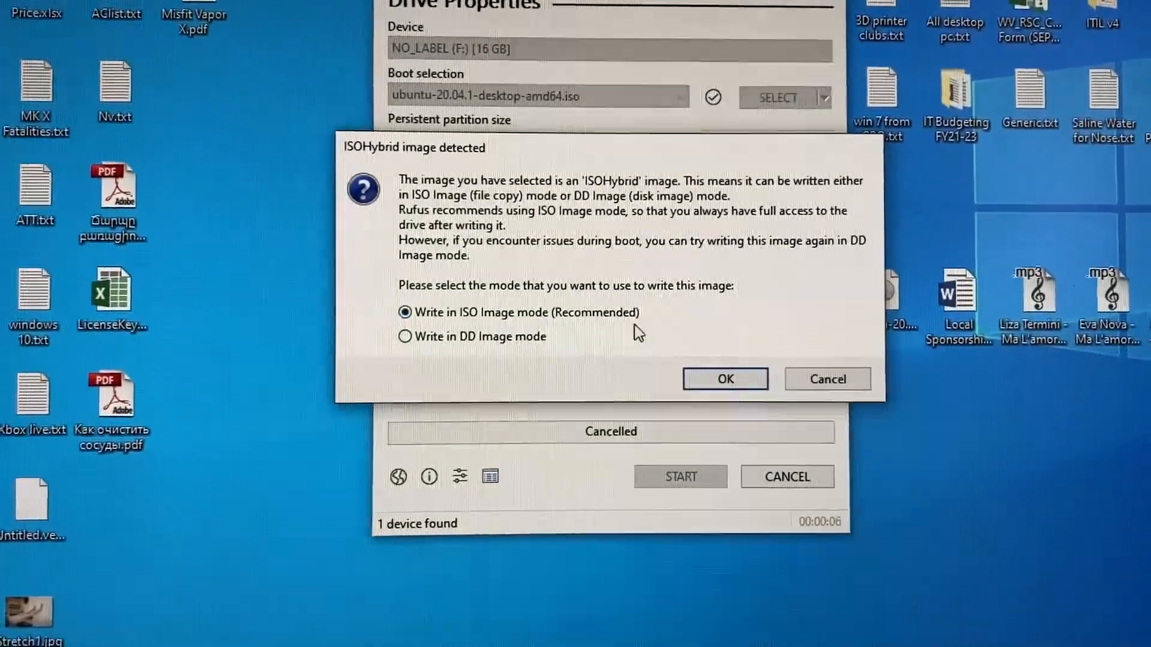
left_click(724, 379)
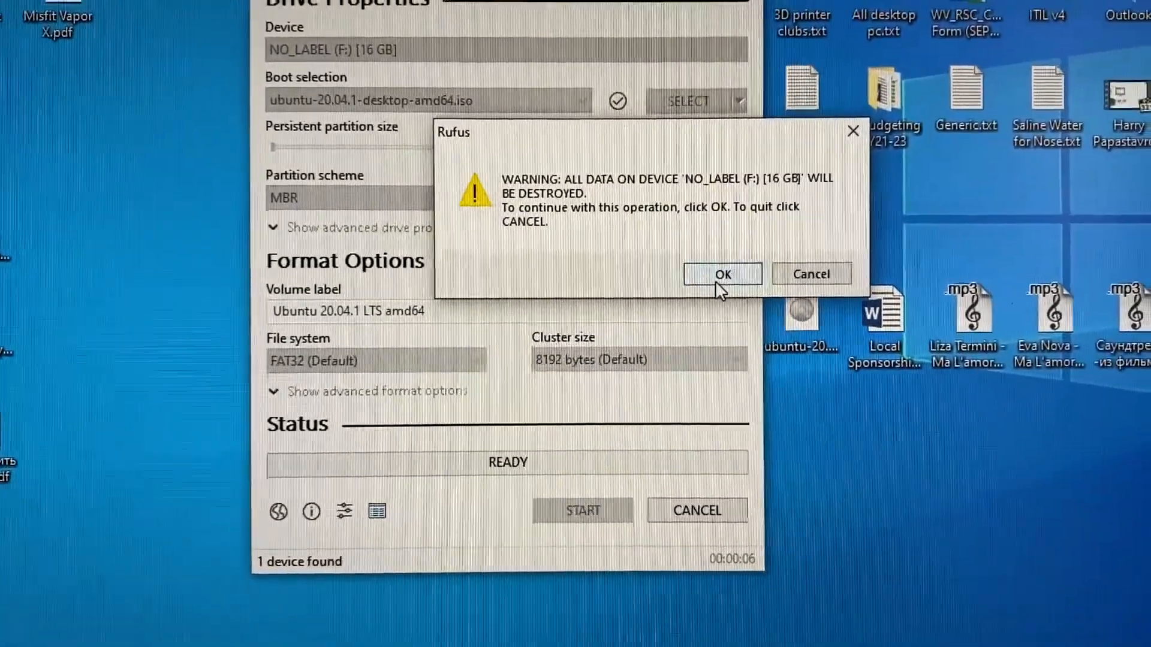
Accept erasing the drive's data, let the image finish writing, and close Rufus
left_click(722, 273)
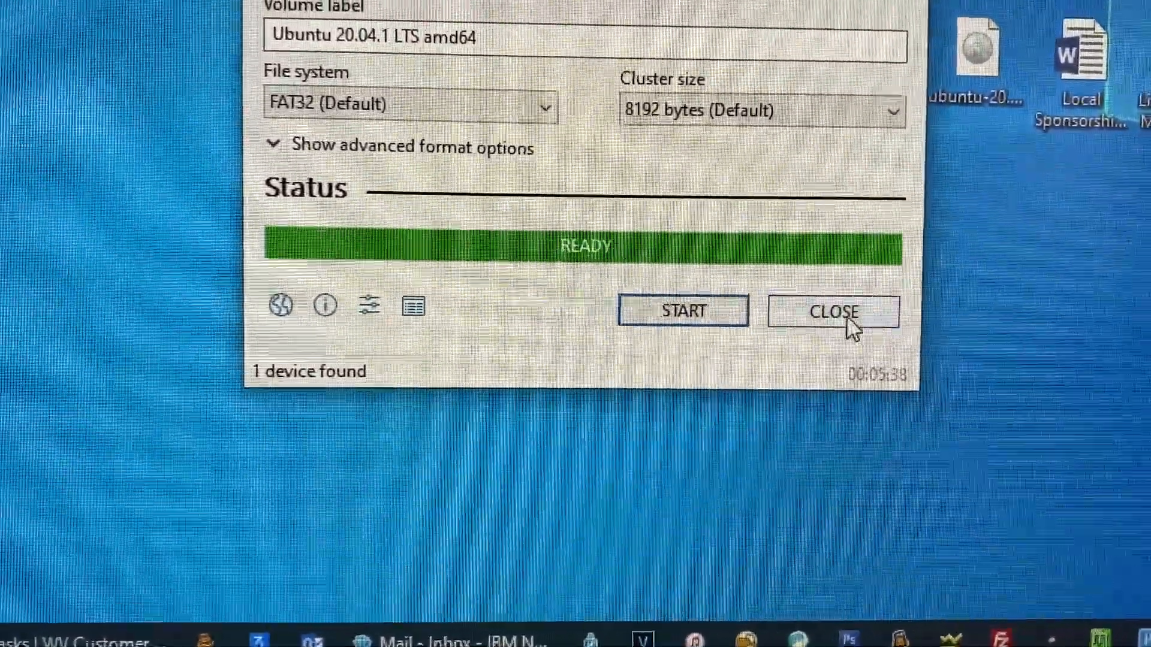
left_click(832, 312)
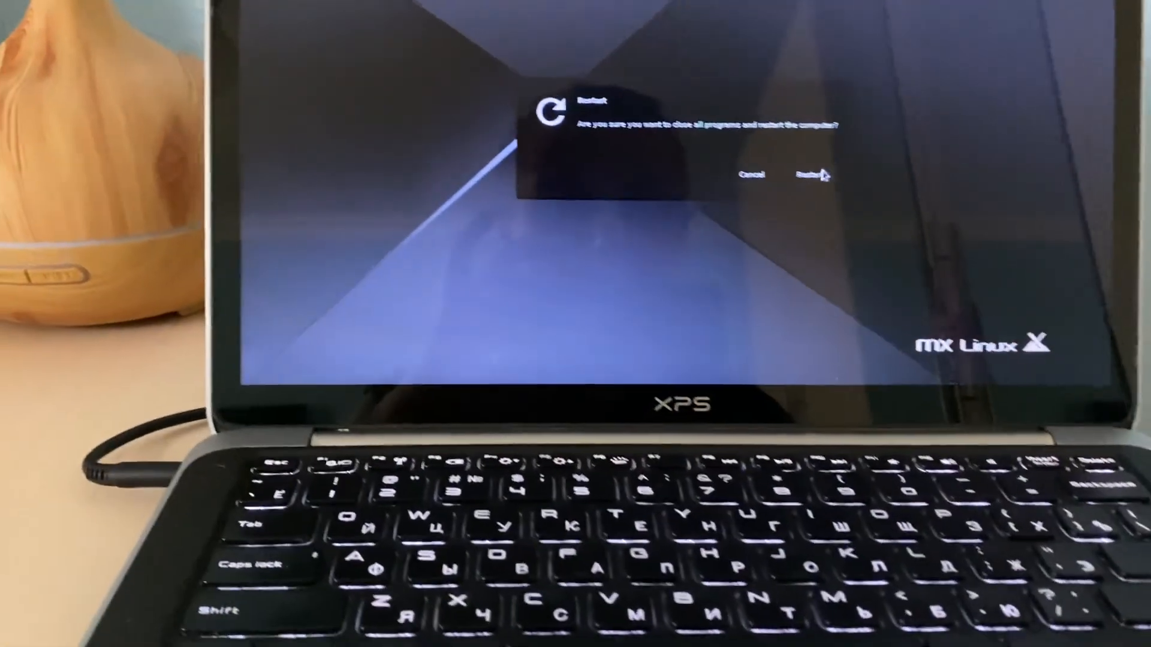
Confirm restarting the XPS laptop from the MX Linux restart dialog
left_click(807, 176)
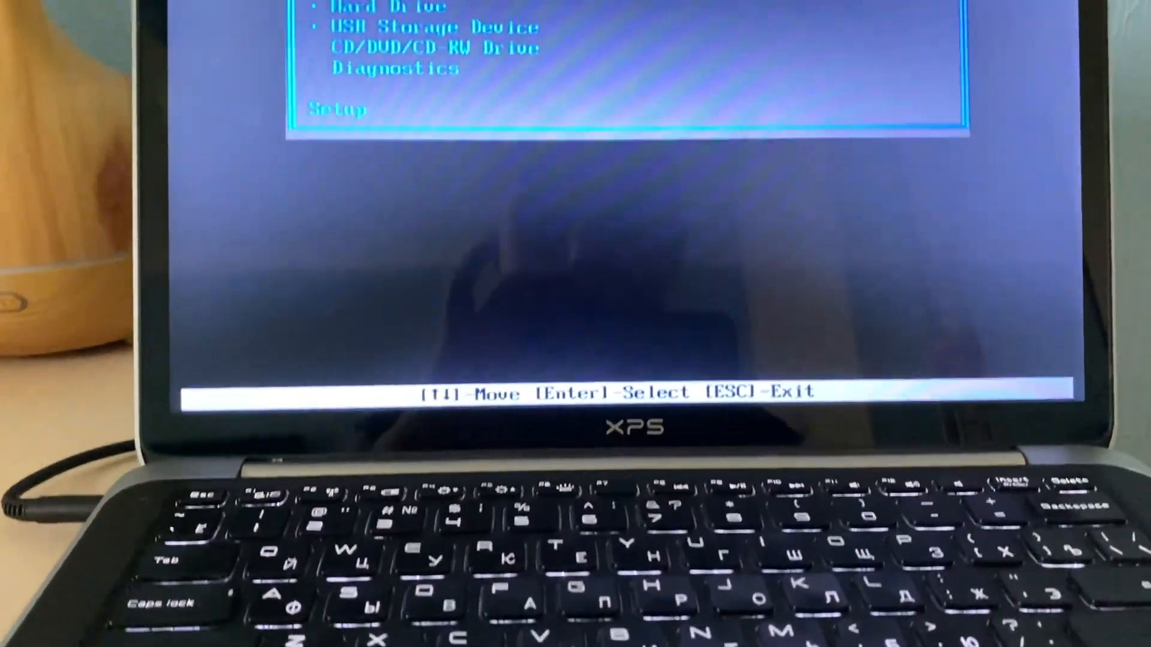
Move the Dell boot menu selection onto USB Storage Device
key("up")
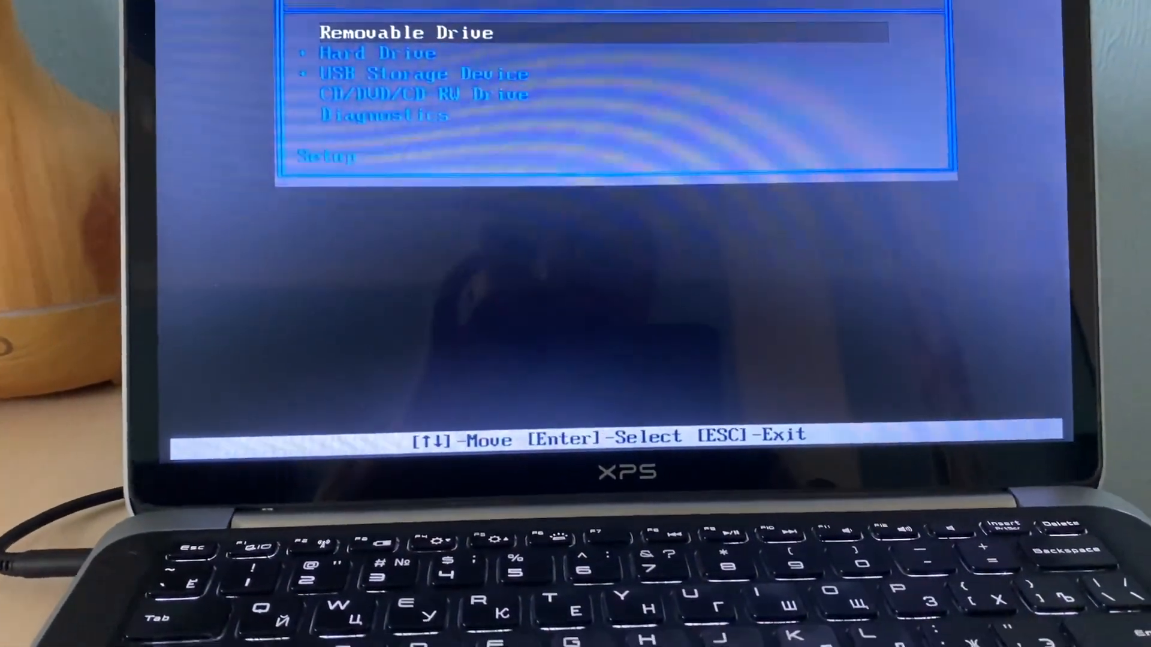
key("down")
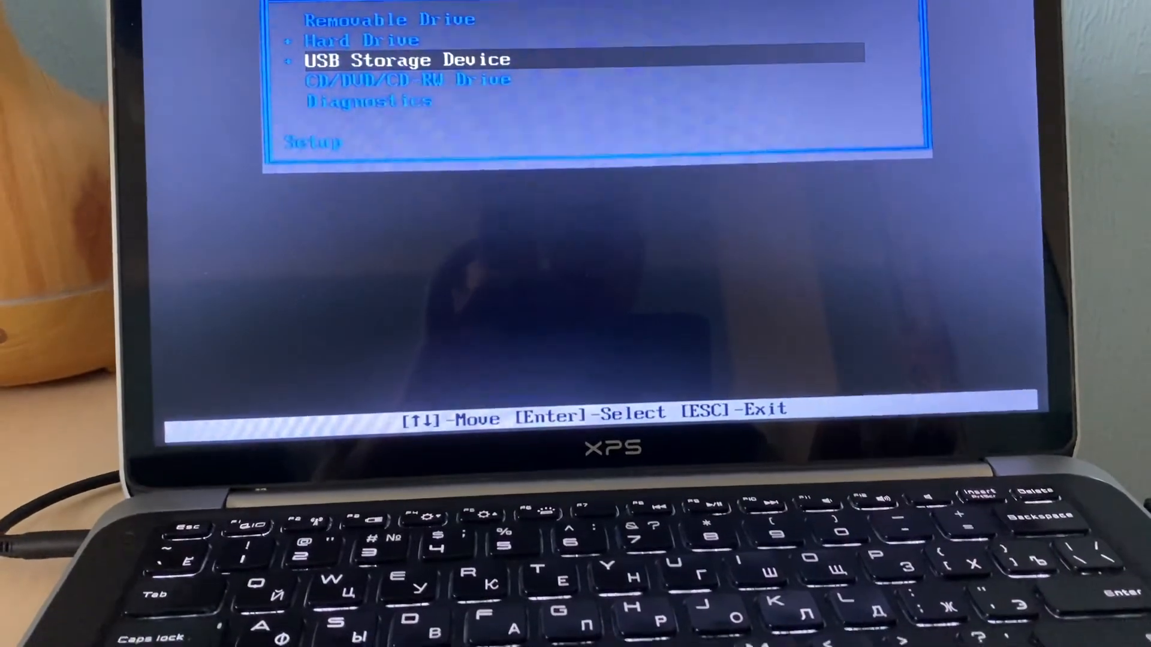